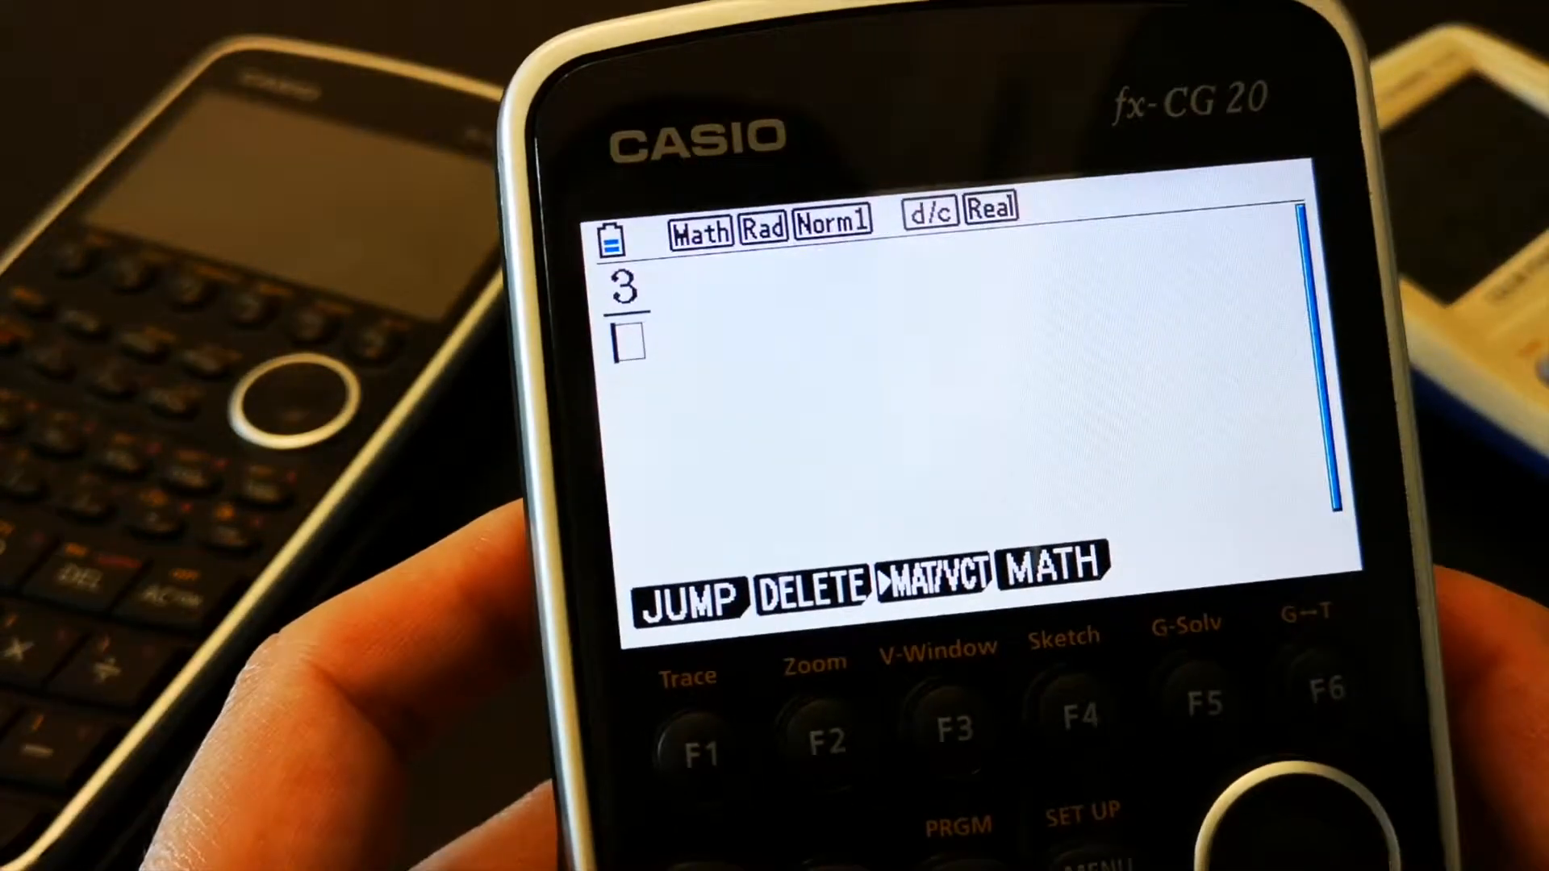
# Type 9 as the denominator of the stacked fraction with numerator 3.
pyautogui.write('9')
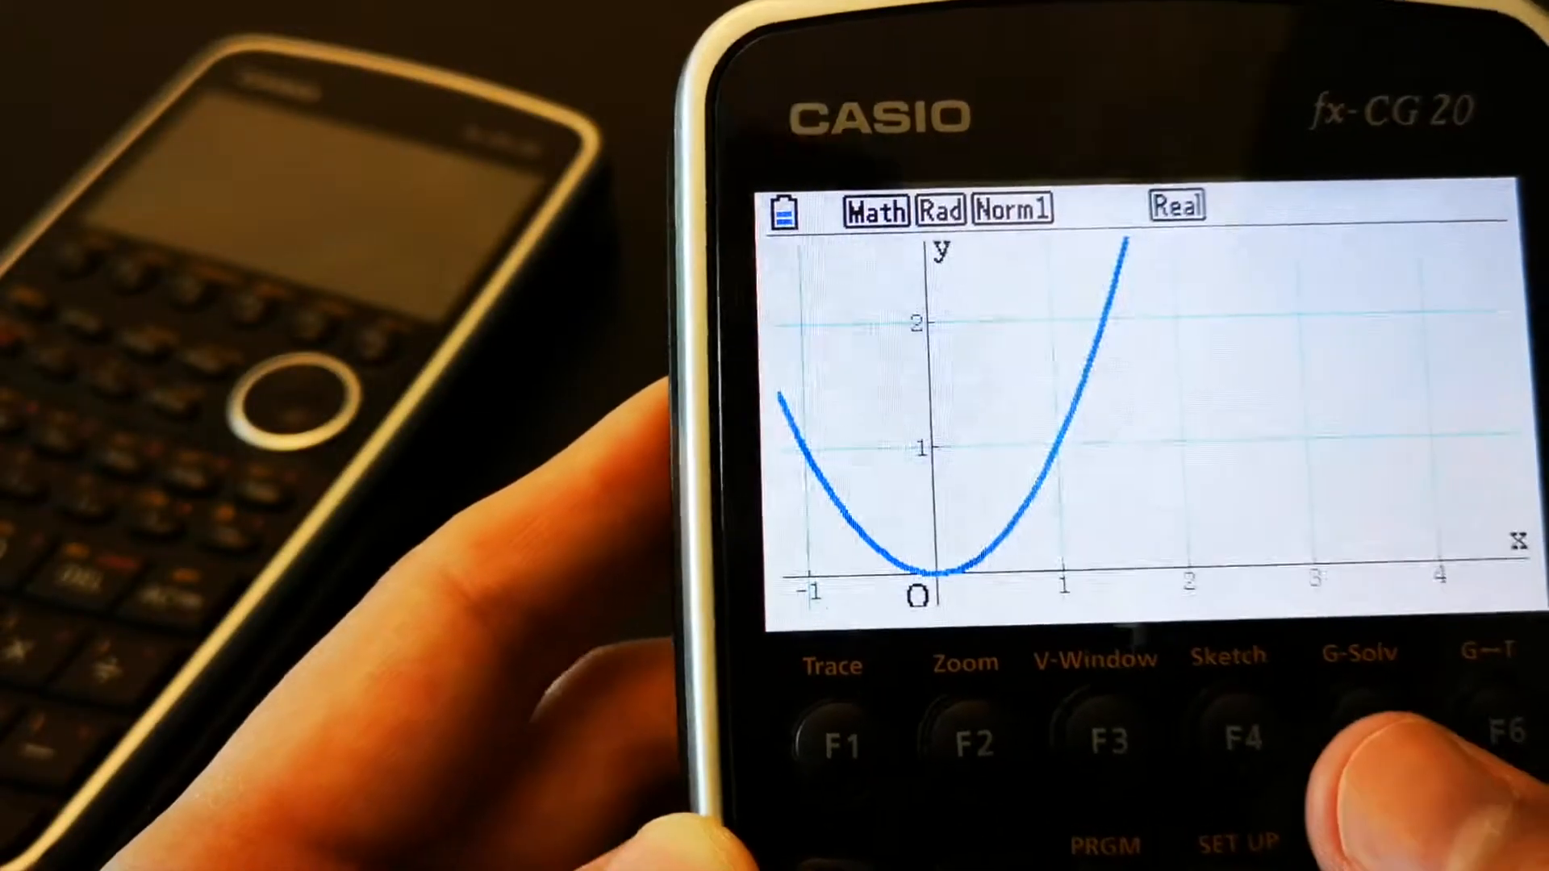
# Plot y = x² as a parabola with its minimum at the origin.
pyautogui.click(1355, 736)
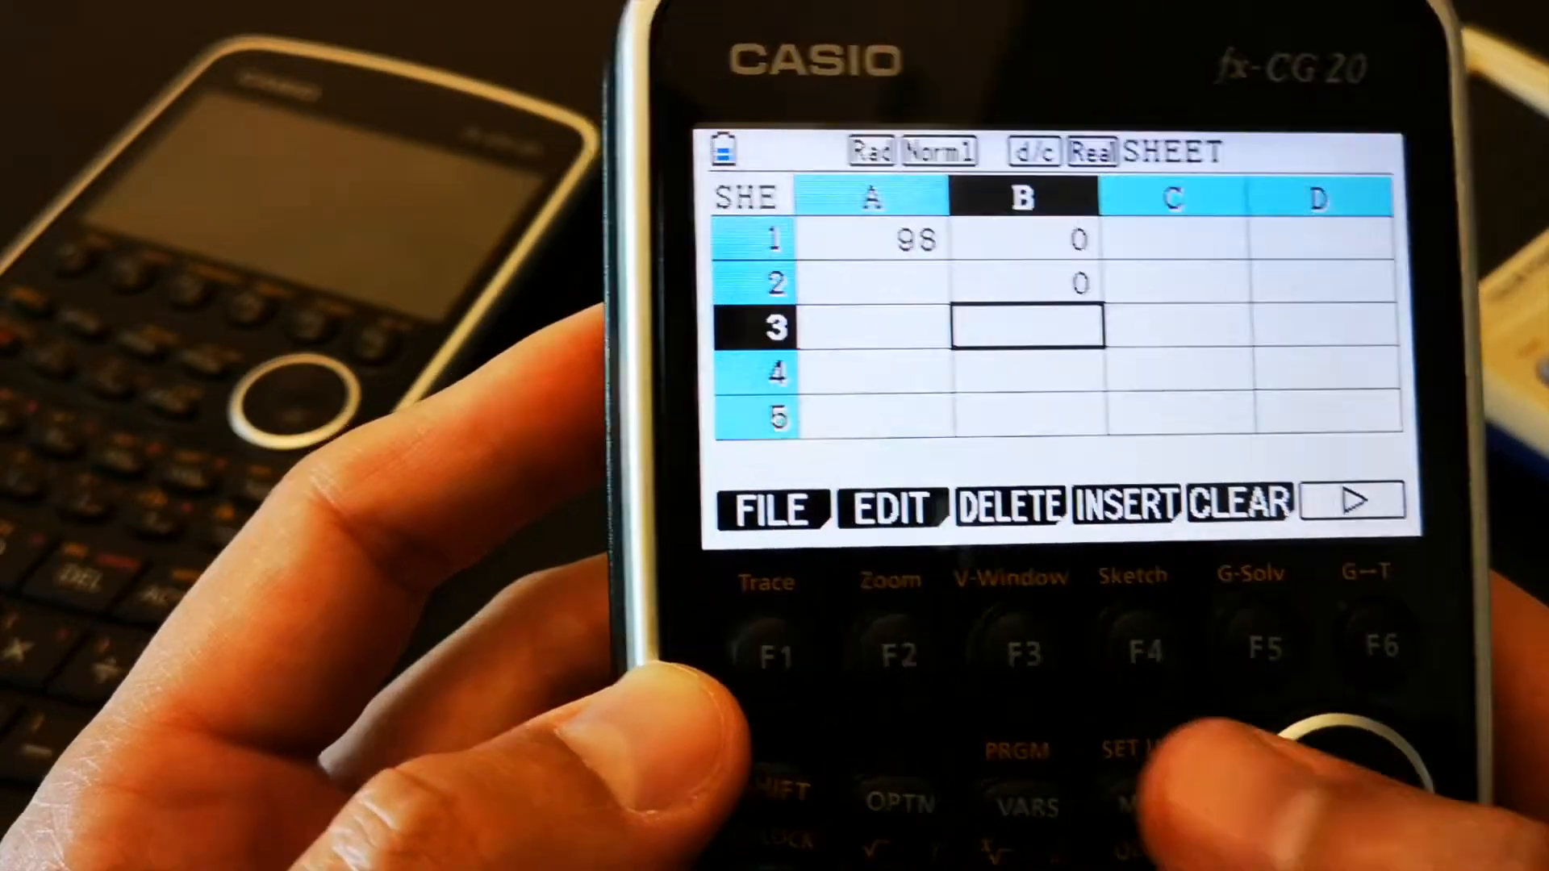
# Fill spreadsheet cell A1 with 98 and B1, B2 with 0, then press MENU.
pyautogui.press('menu')
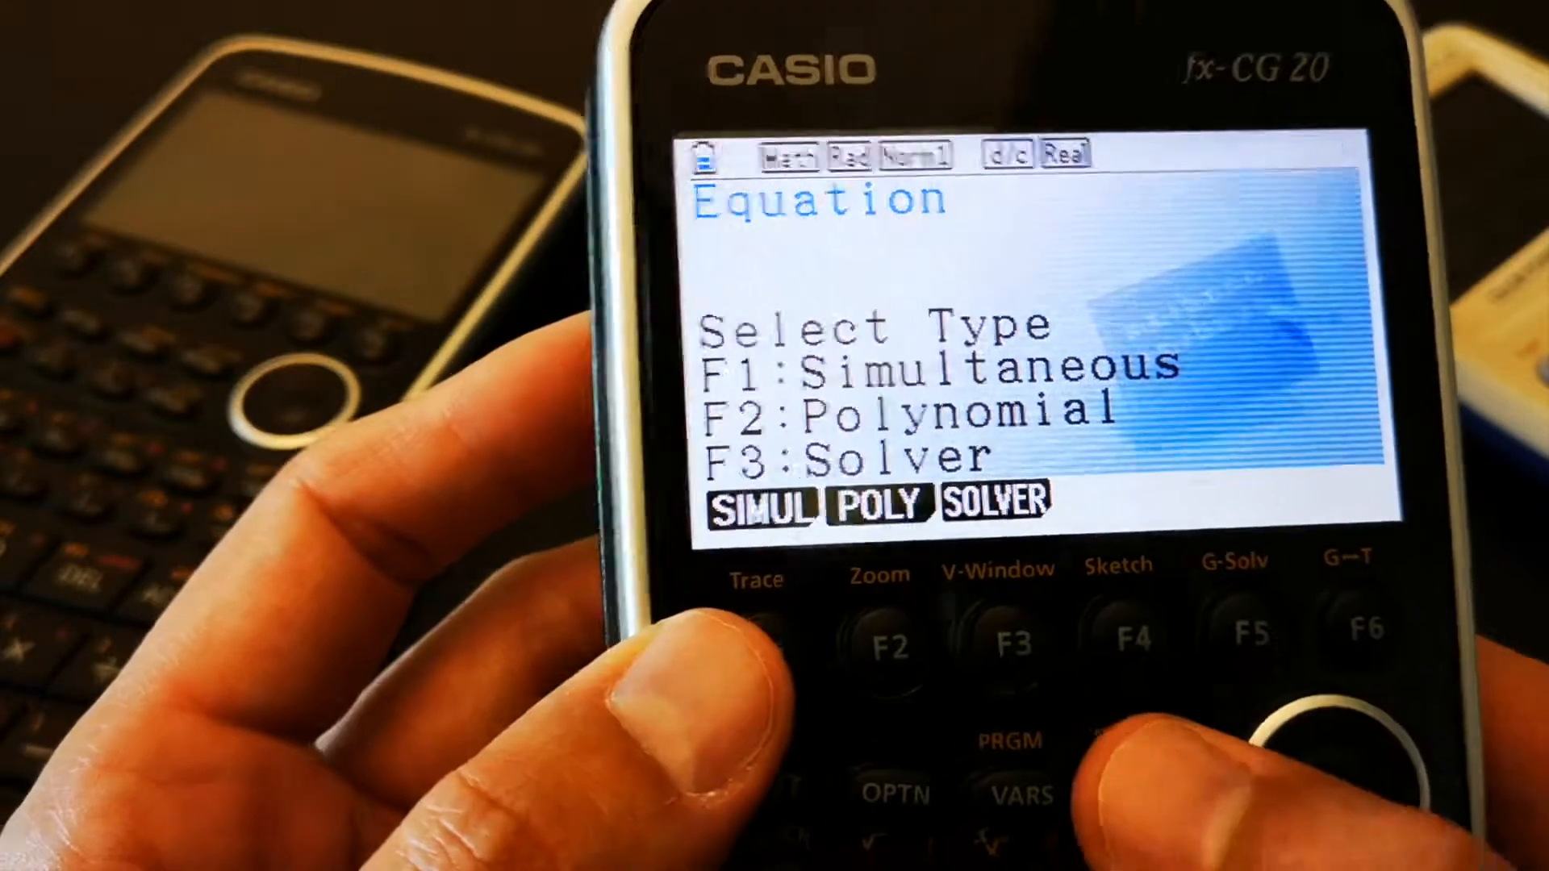
# Reach Equation's Select Type screen offering SIMUL, POLY and SOLVER.
pyautogui.press('menu')
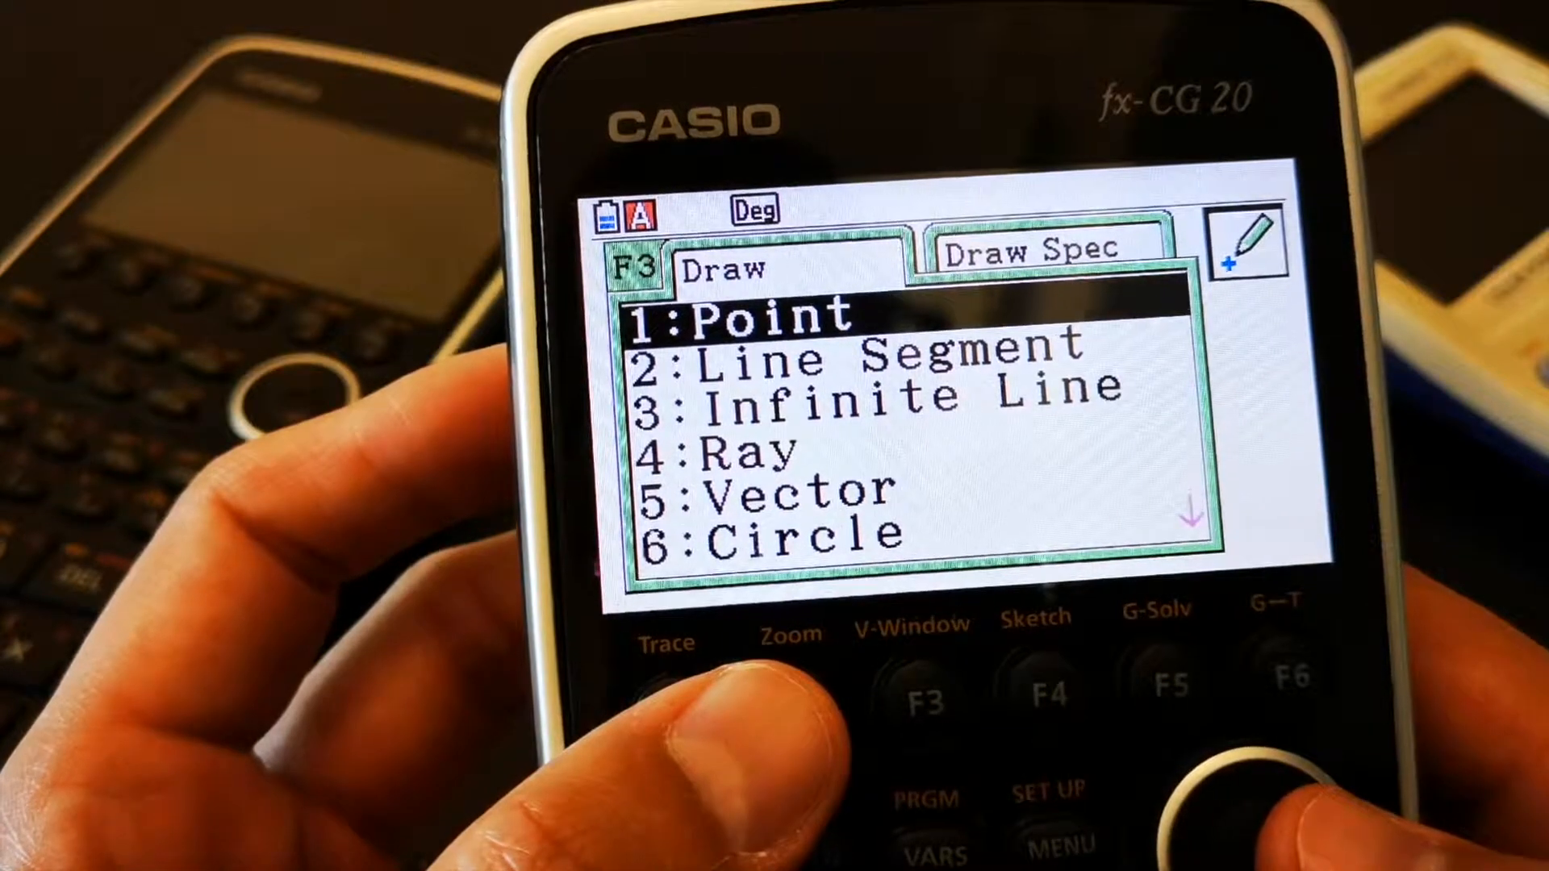
# Browse Geometry's Draw Spec, Construct, Transform and Option menus, then return to the main menu.
pyautogui.press('down')
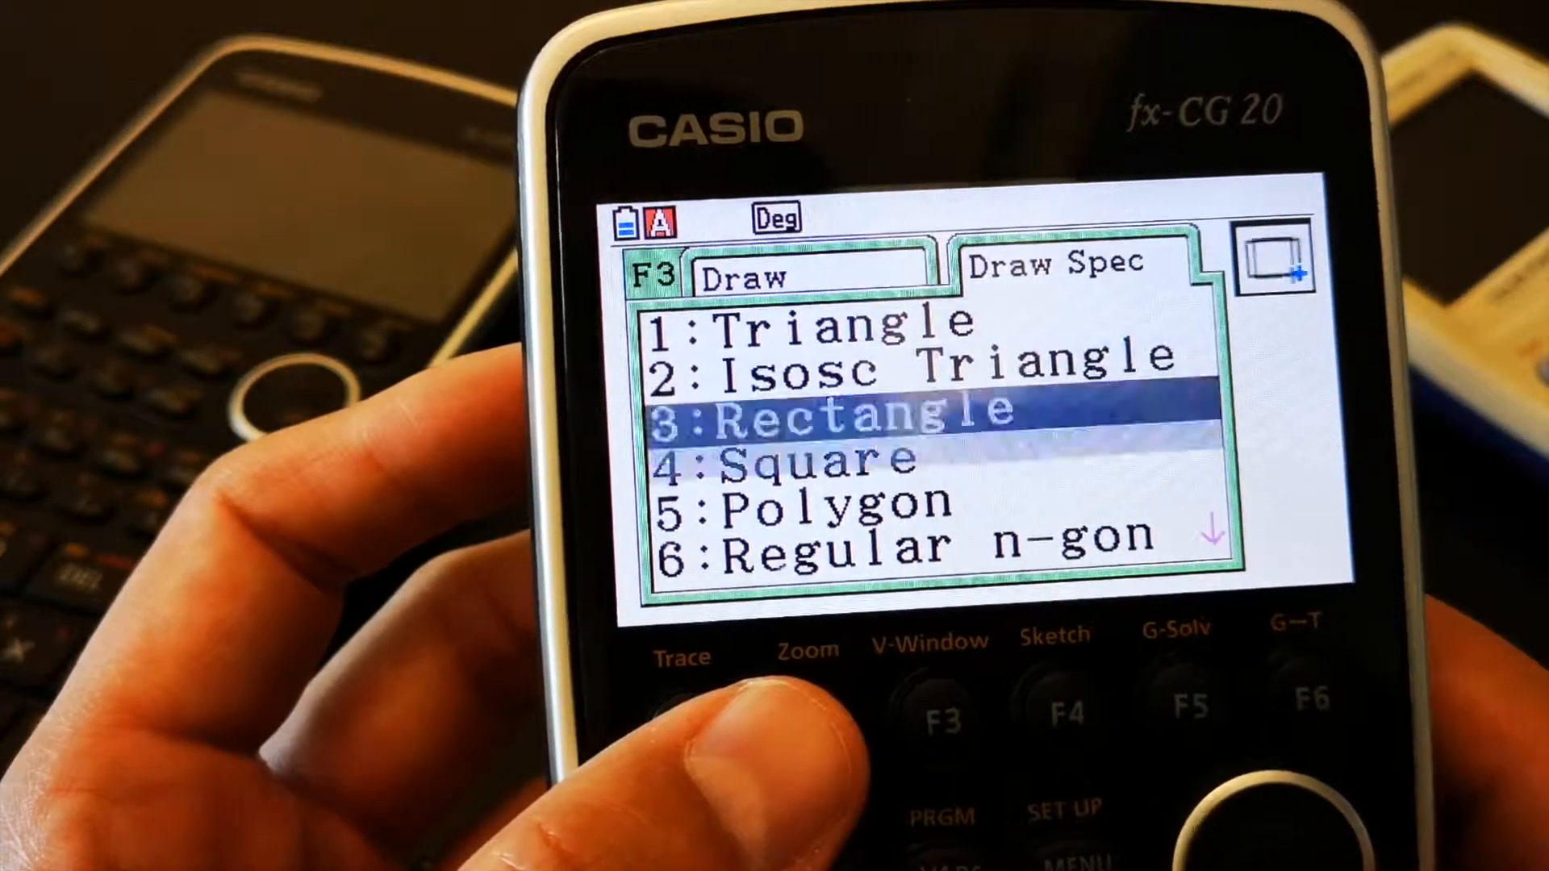
pyautogui.click(1069, 718)
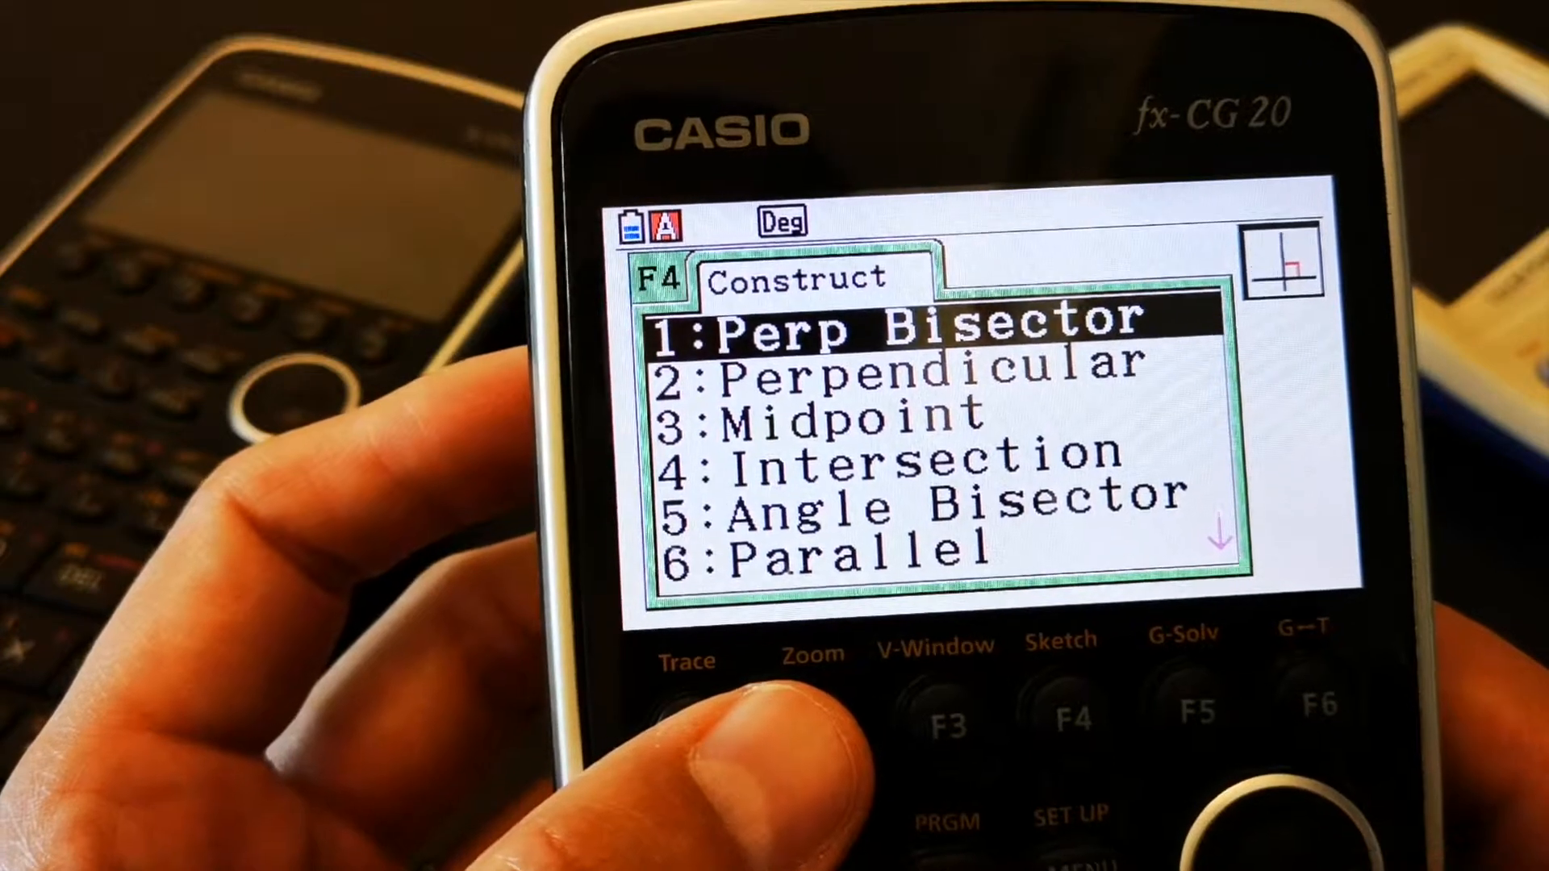
pyautogui.press('down')
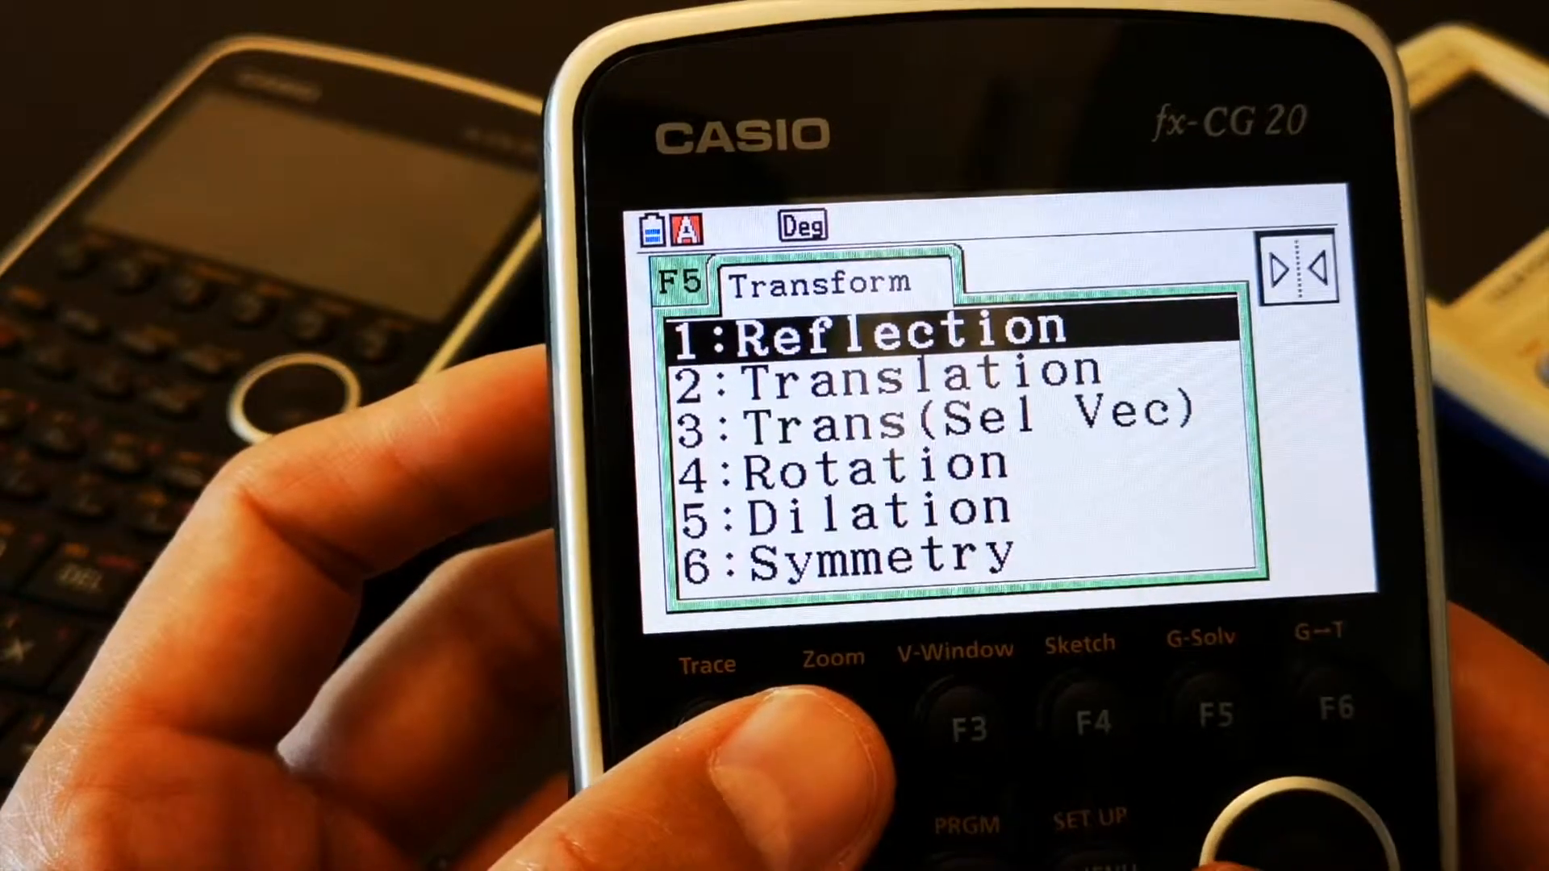
pyautogui.click(1336, 710)
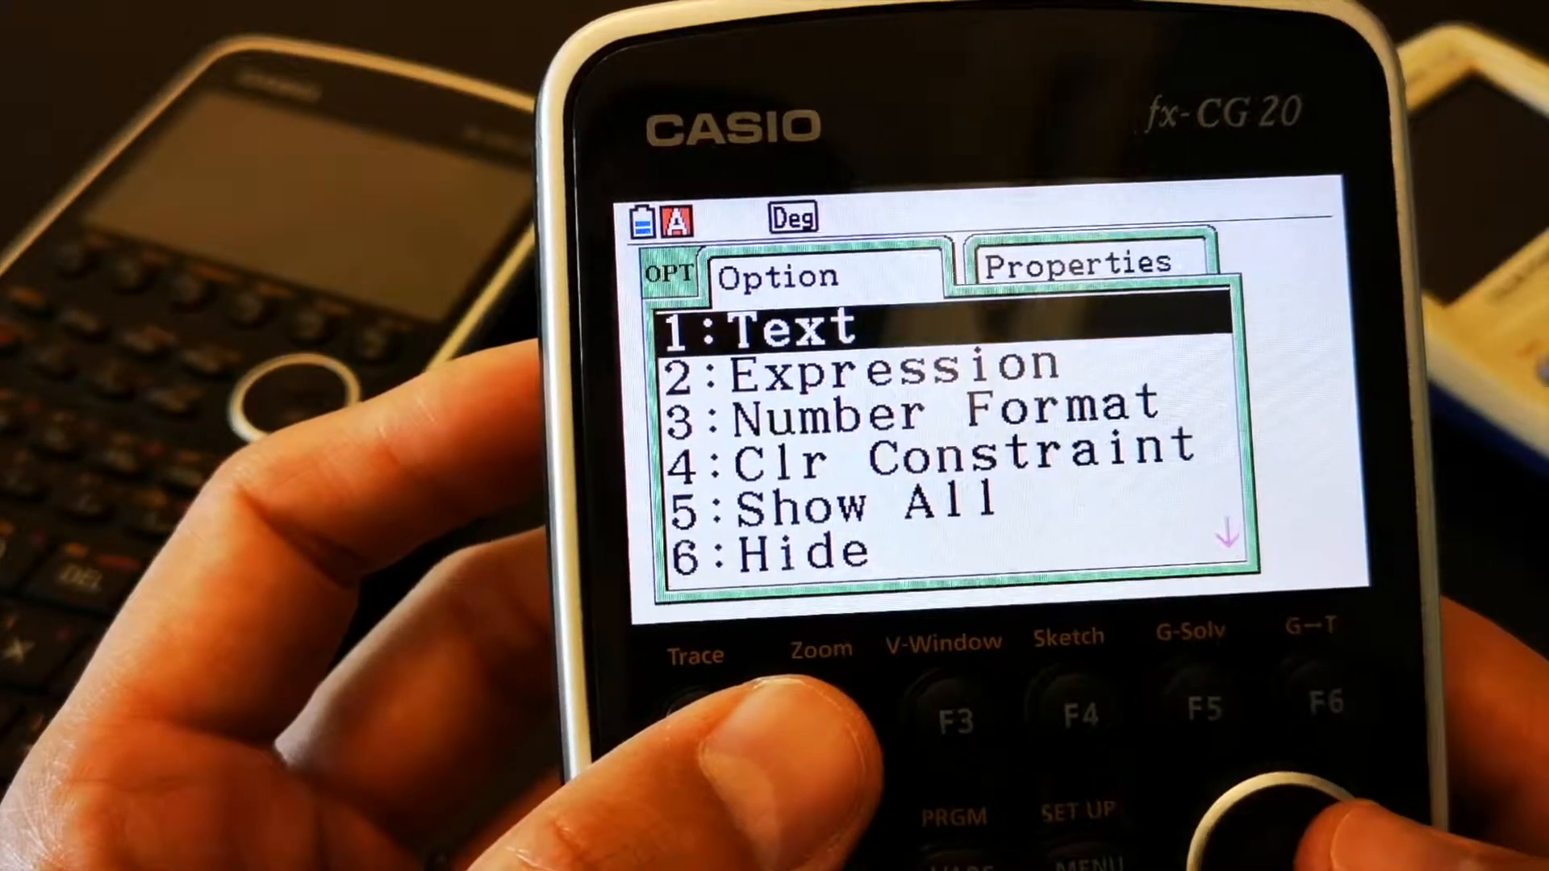
pyautogui.press('menu')
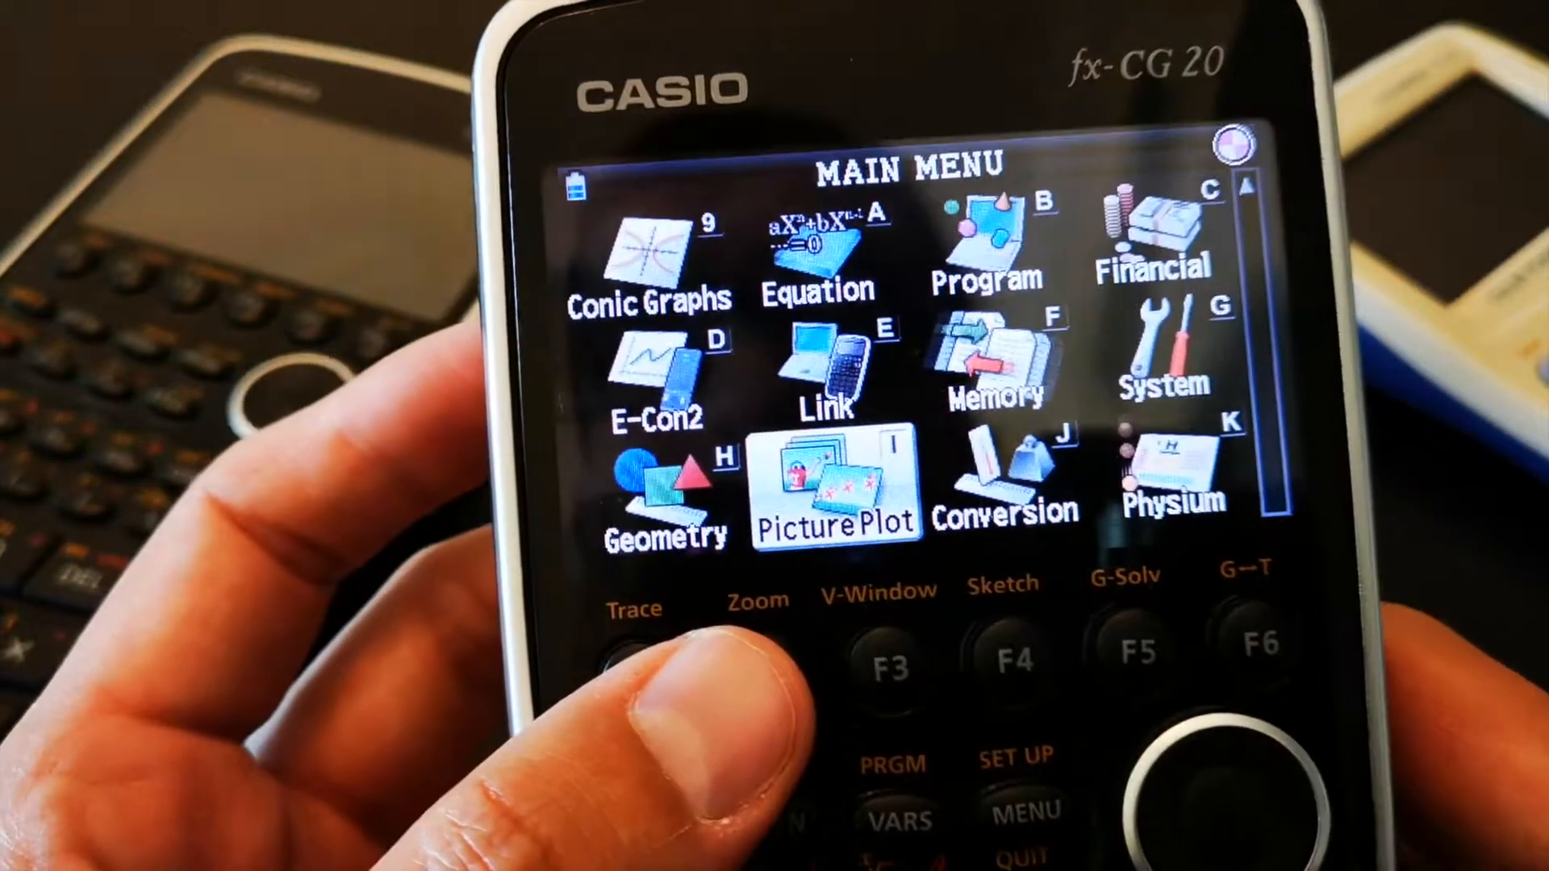
# Select the Physium icon in the main menu and open its physical constants.
pyautogui.click(838, 494)
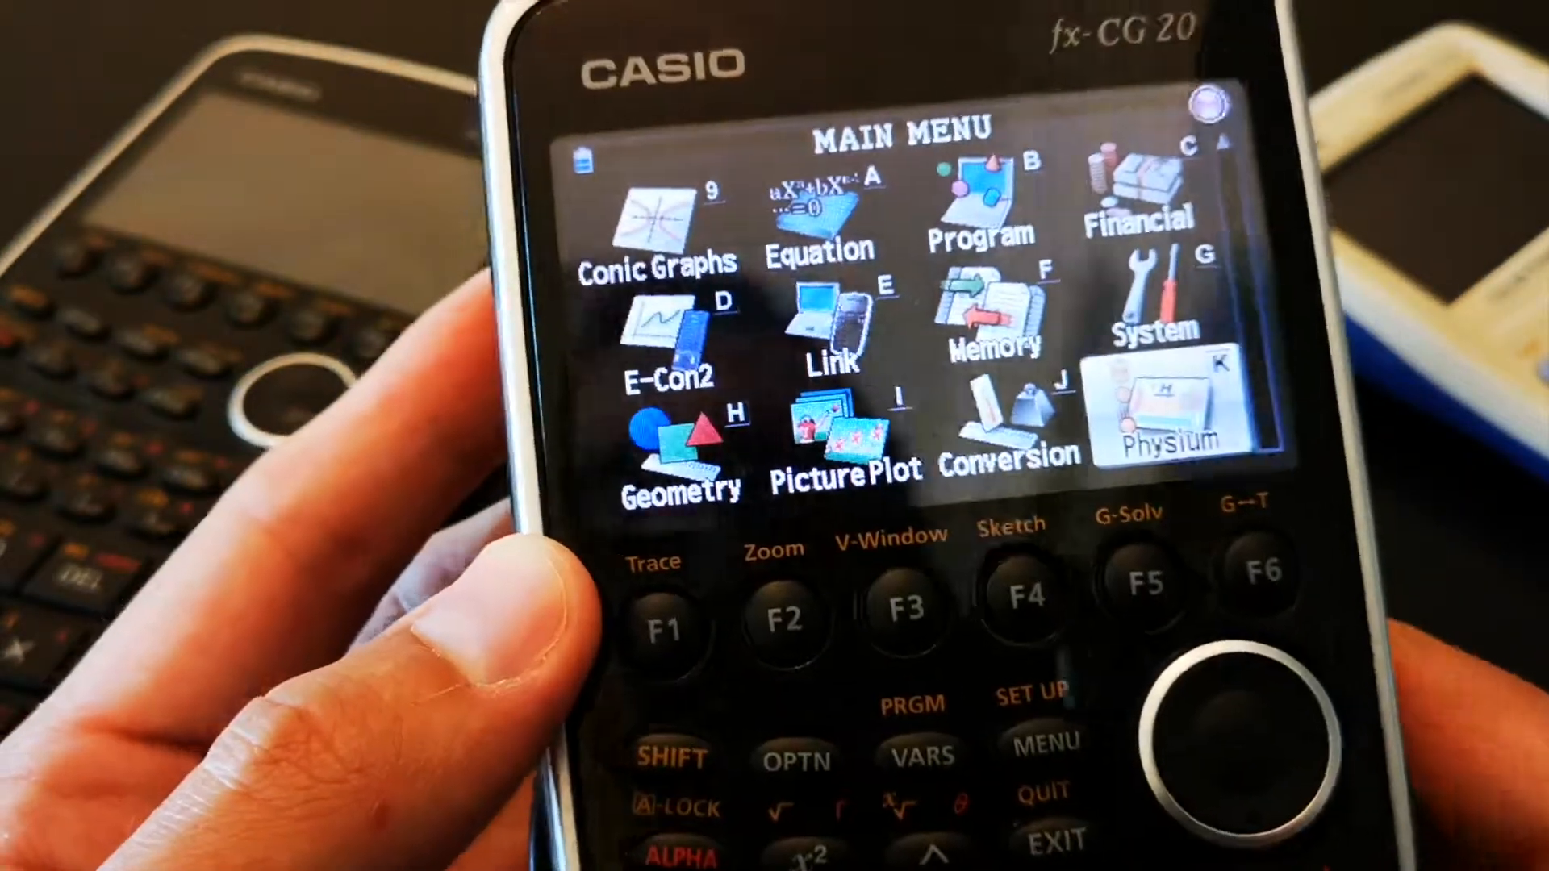
pyautogui.click(1176, 414)
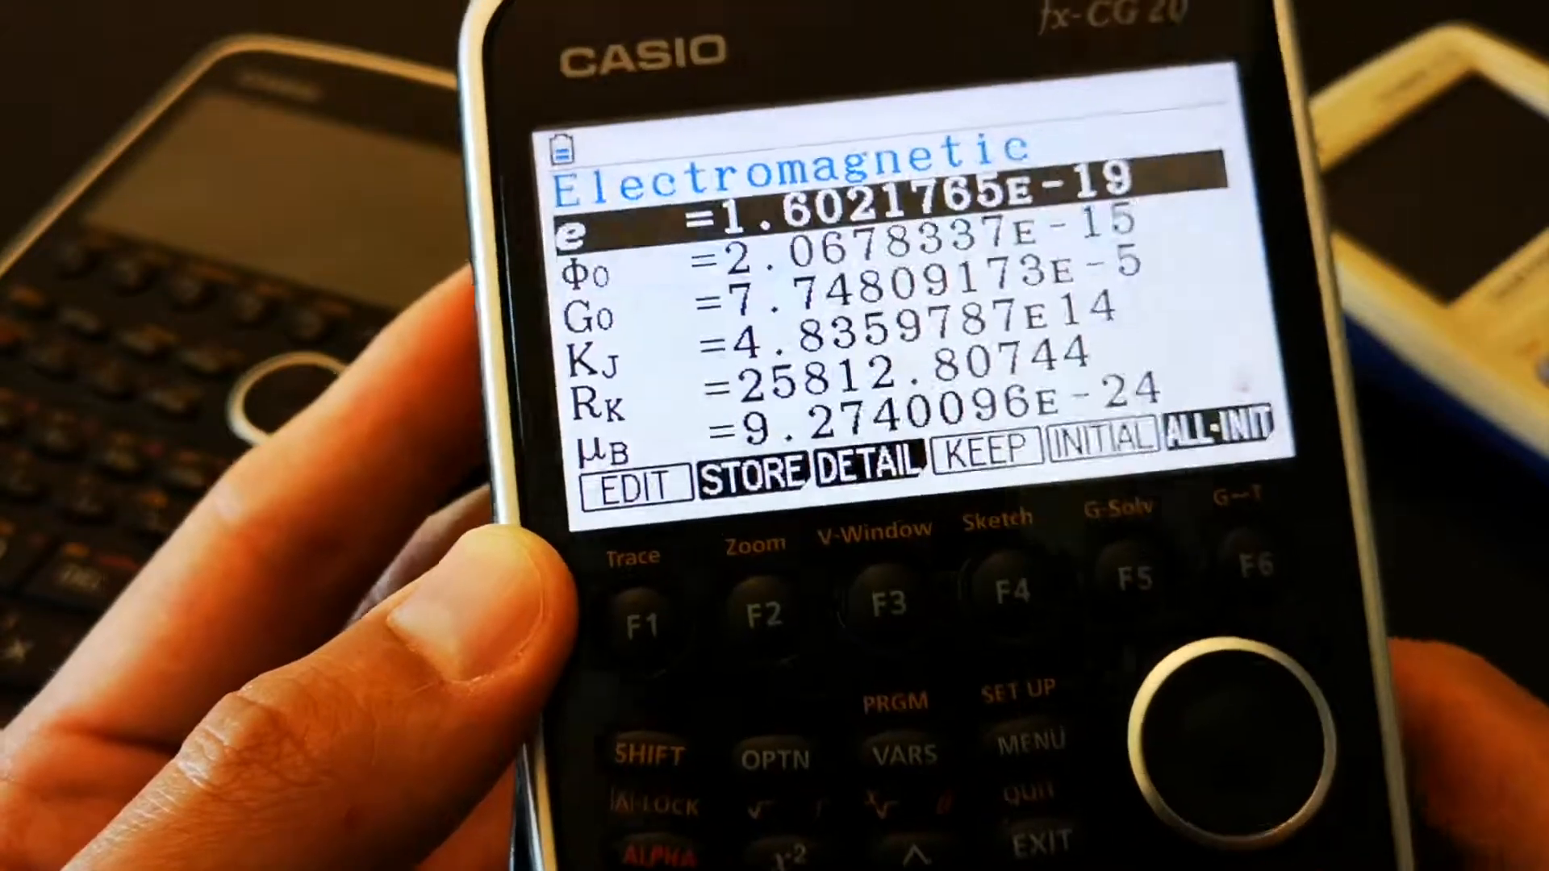
# Step down the Electromagnetic constants list to highlight the conductance quantum G0.
pyautogui.press('down')
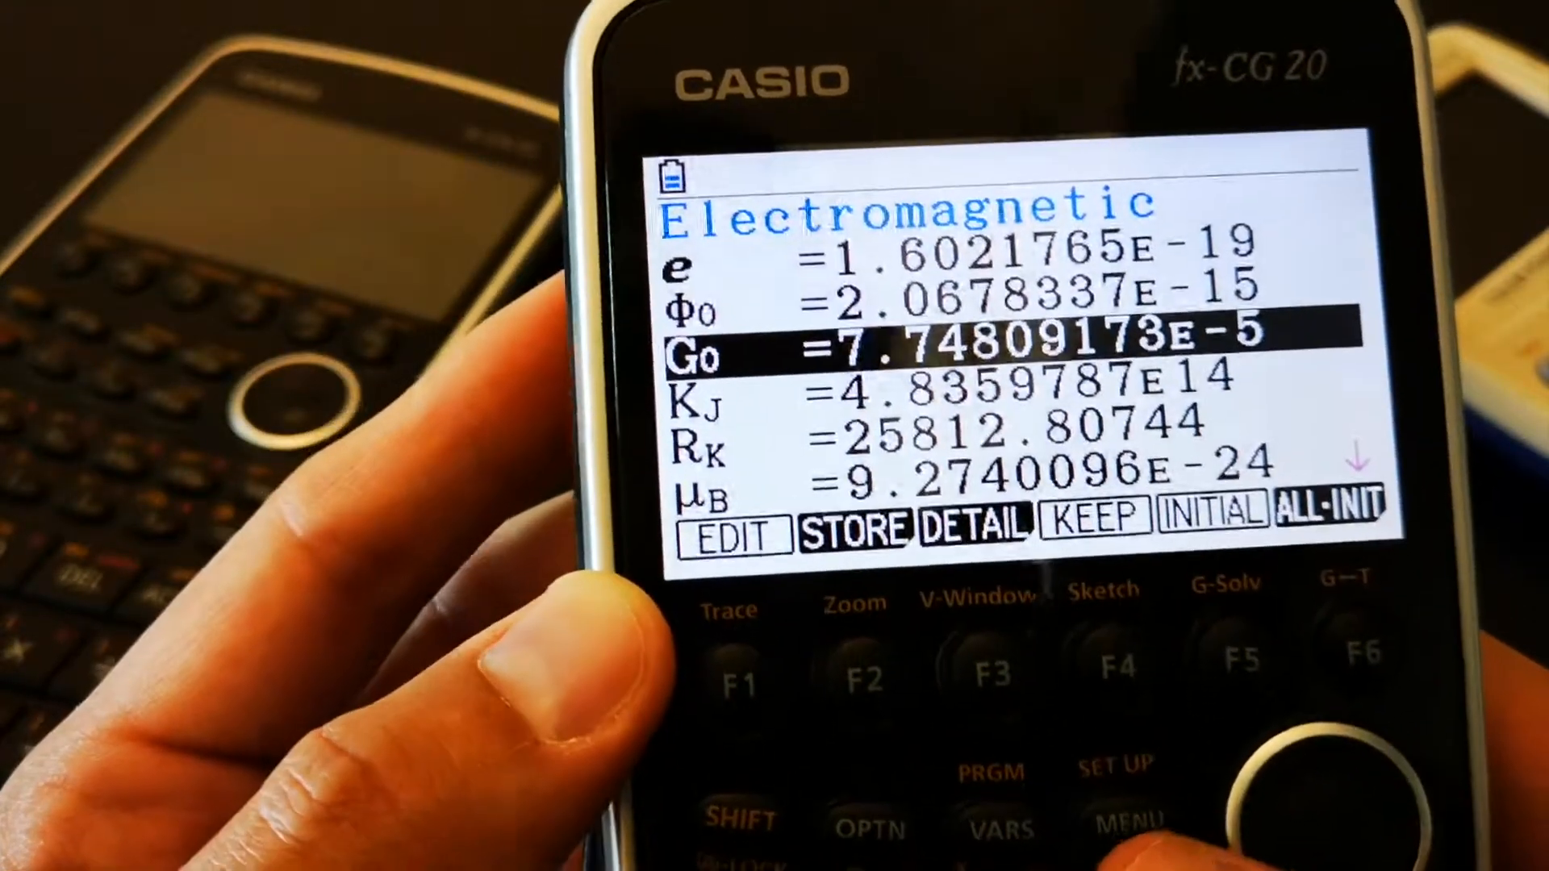